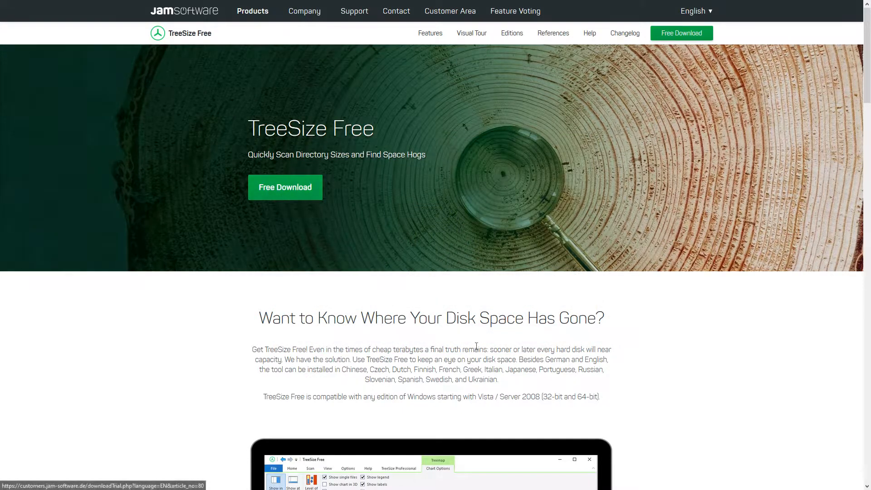
Download and launch TreeSize Free from its web page.
scroll("down", 3)
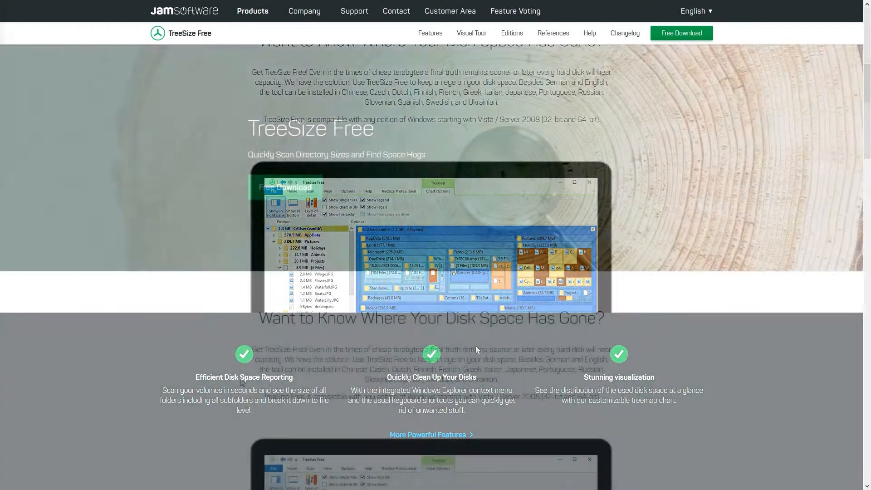
scroll("up", 3)
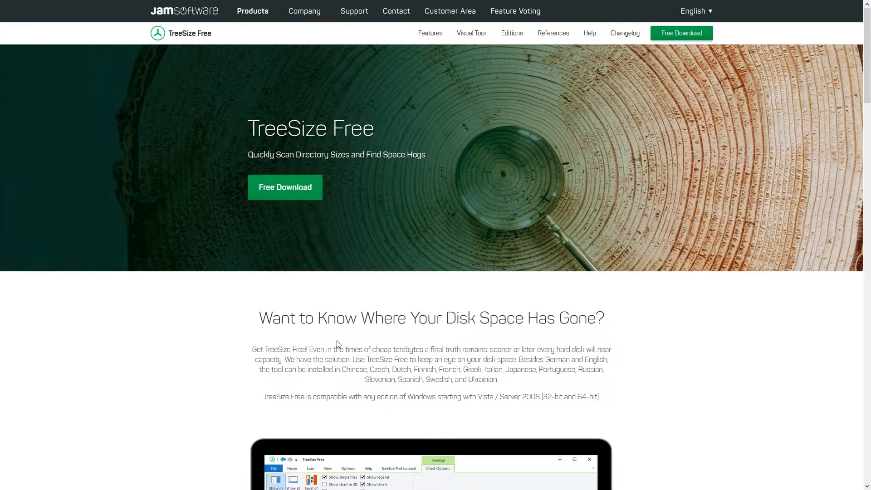
mouse_move(285, 187)
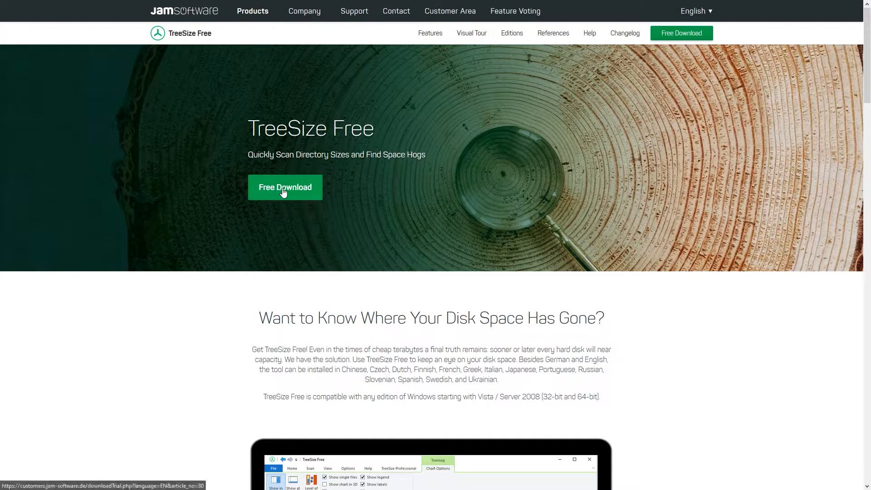
left_click(285, 187)
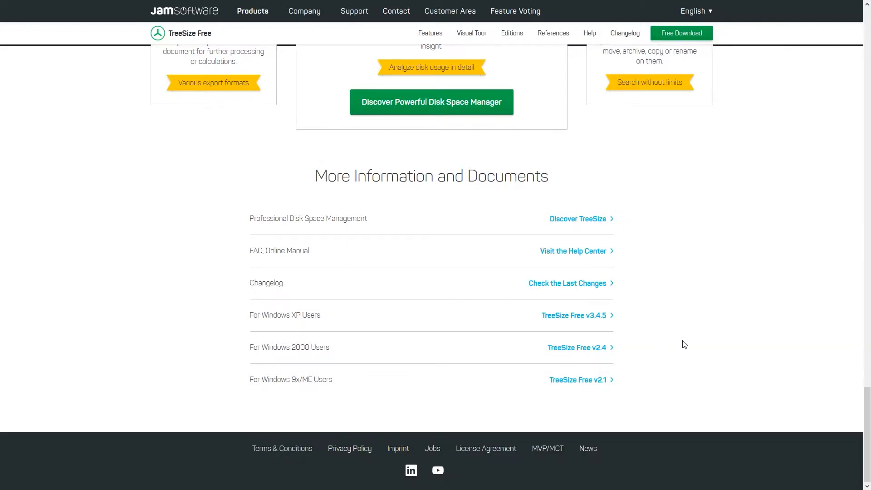
left_click(681, 32)
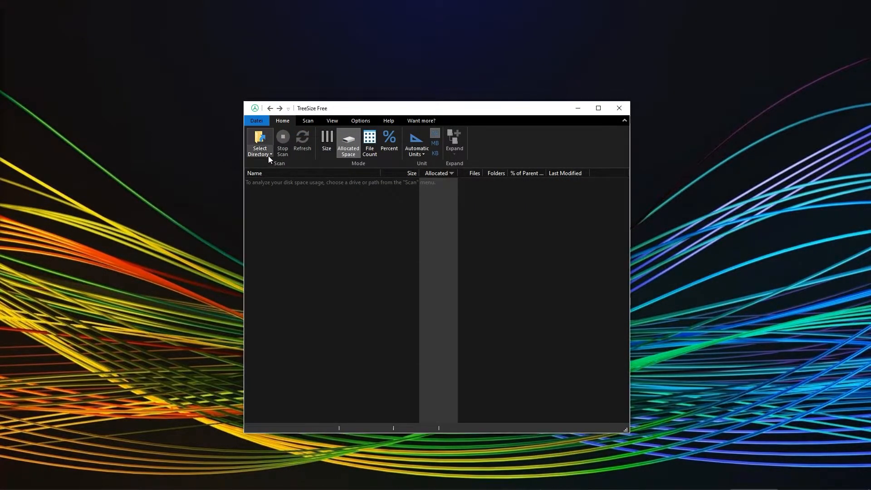
Select Lokaler Datenträger (C:) as the directory to scan, listing Games largest at 281 GB.
left_click(259, 143)
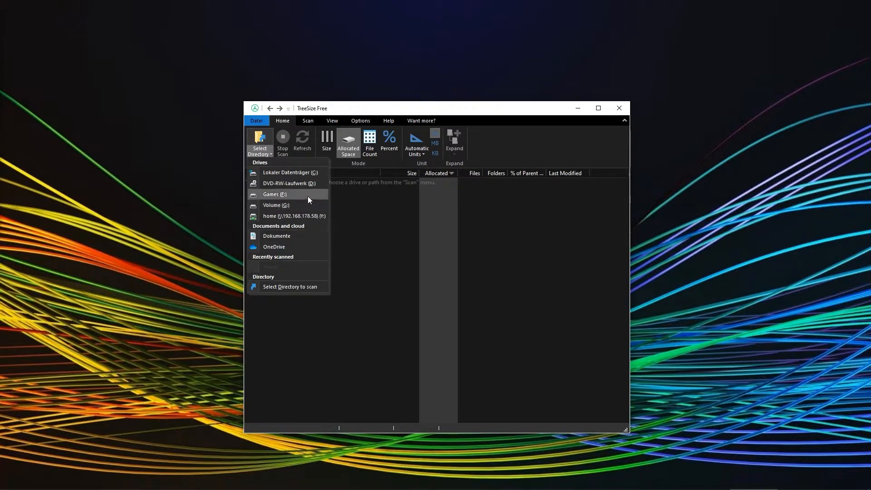
mouse_move(303, 175)
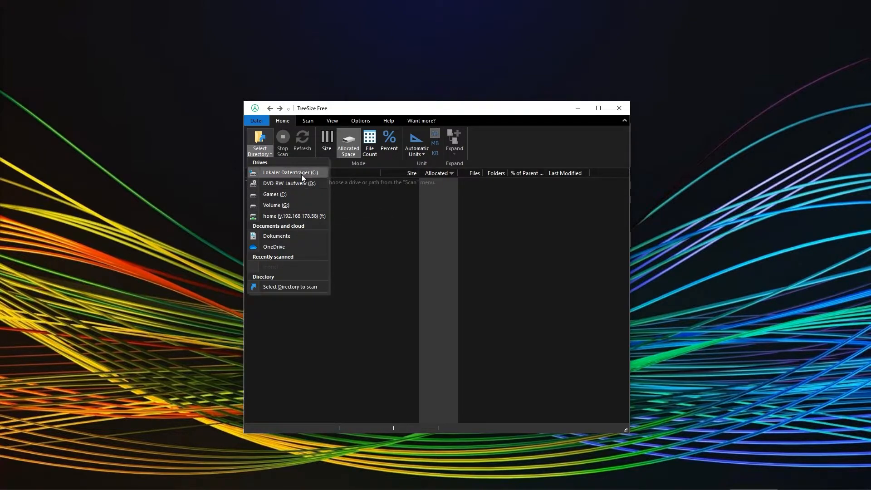
left_click(289, 173)
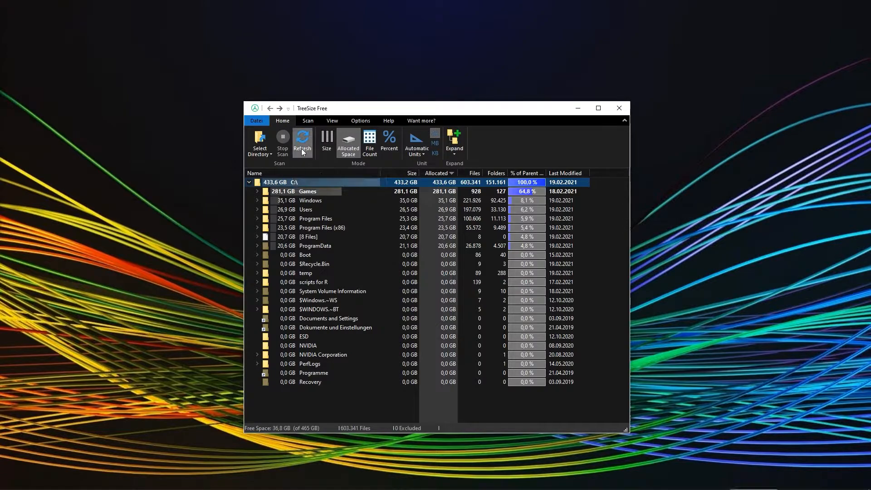
Refresh the C: drive scan, again totaling 433.6 GB with Games at 281 GB.
left_click(301, 142)
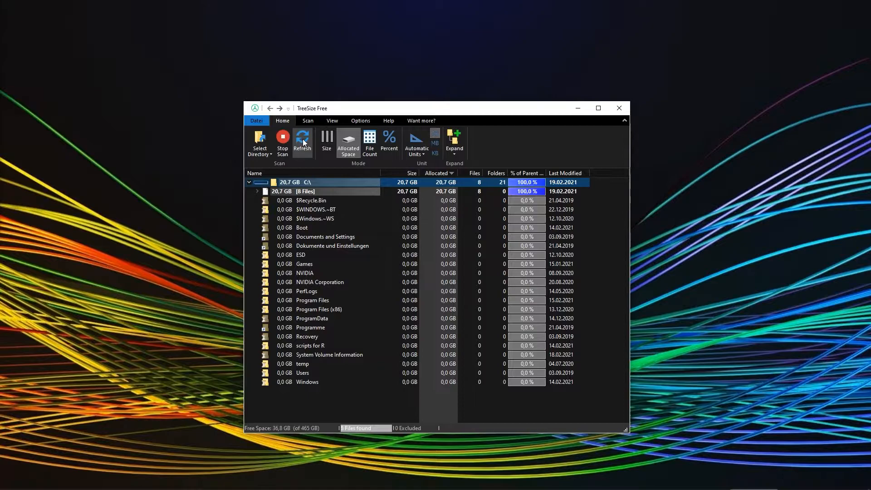
left_click(302, 142)
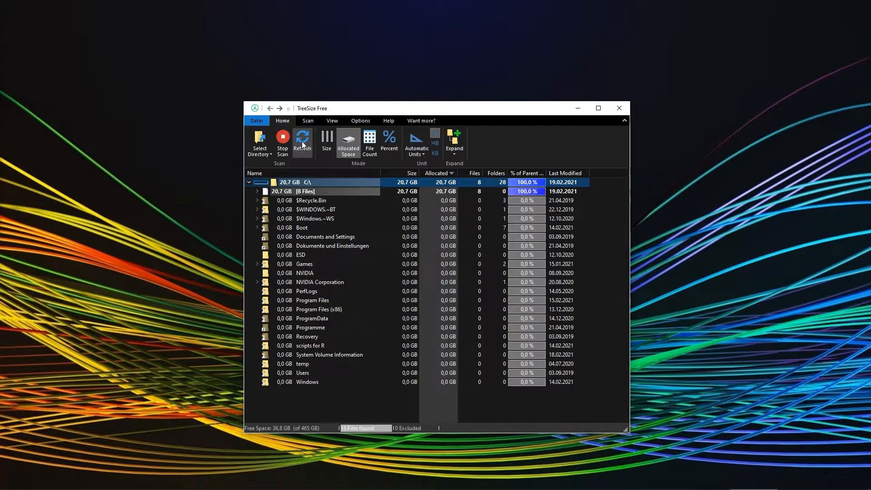
left_click(303, 141)
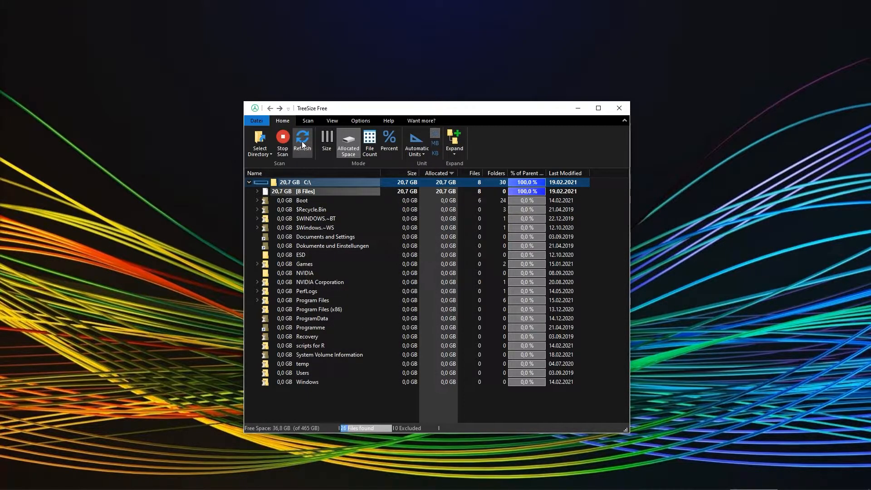
left_click(301, 140)
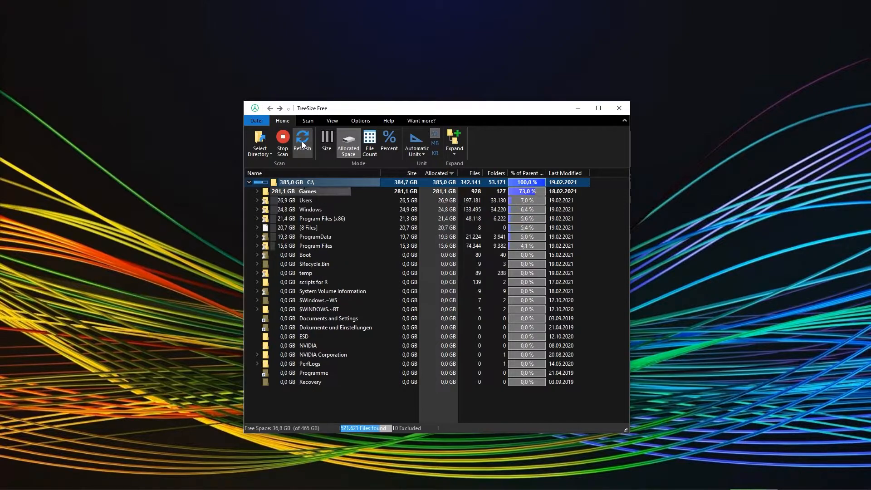
left_click(303, 141)
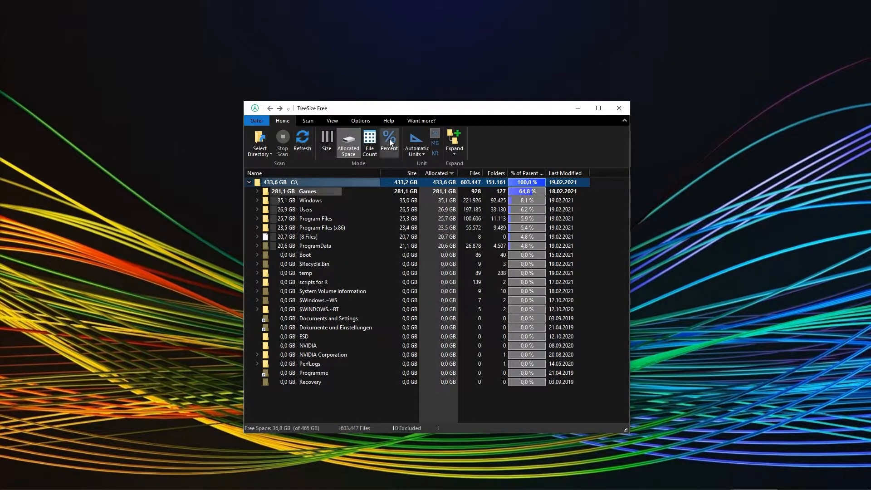
Label folders by percentage of the drive (Games 64.8%) and briefly show sizes in terabytes.
left_click(390, 142)
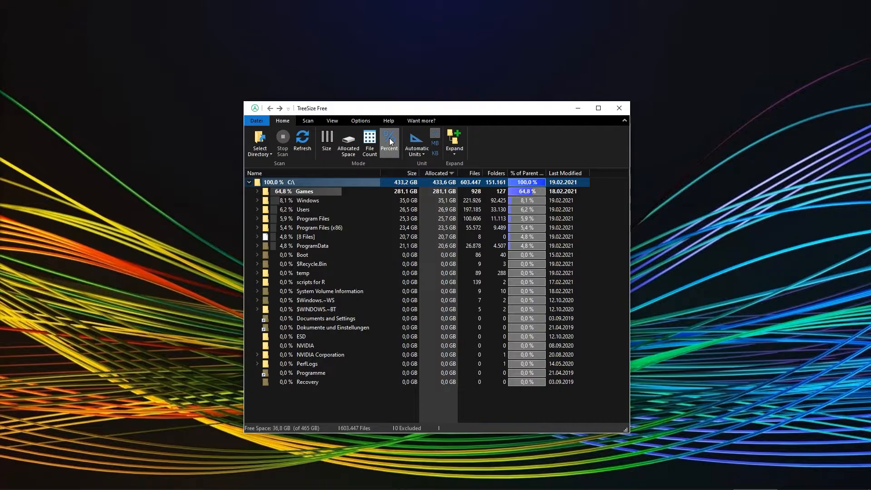
left_click(416, 142)
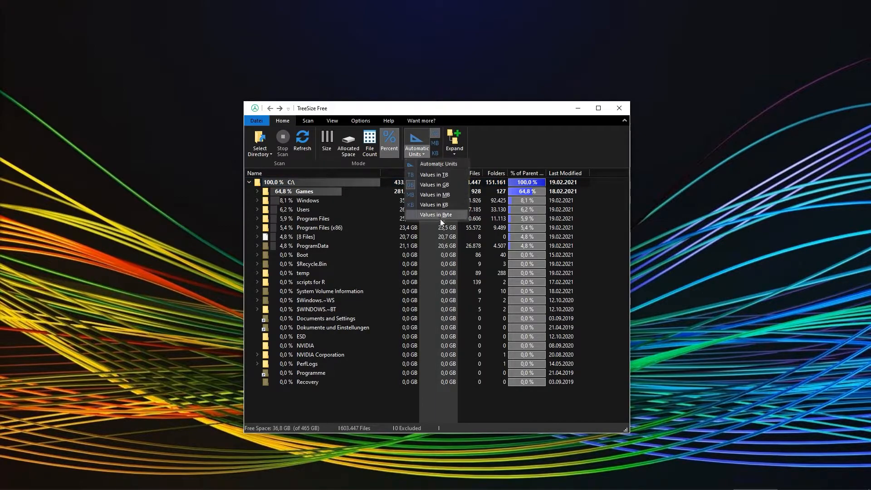
left_click(435, 175)
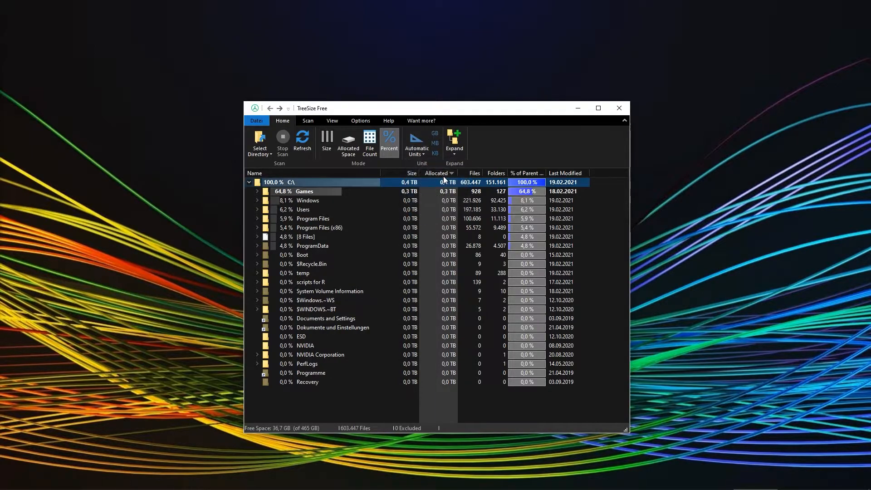
left_click(417, 142)
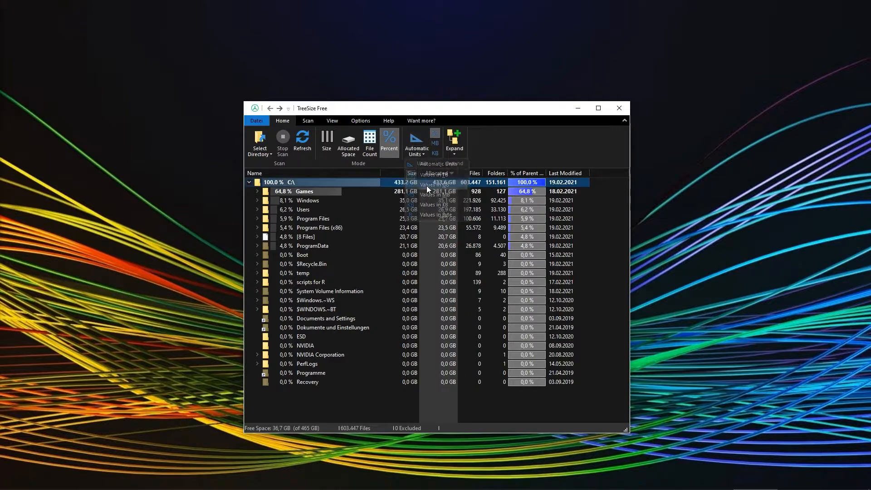
Fully expand the C: folder tree down to nested subfolders like Battle.net and Call of Duty.
left_click(454, 142)
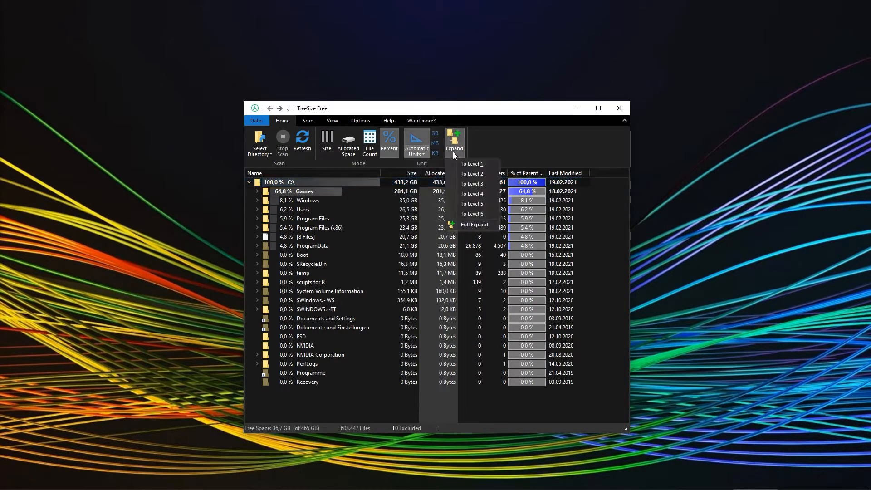
mouse_move(472, 215)
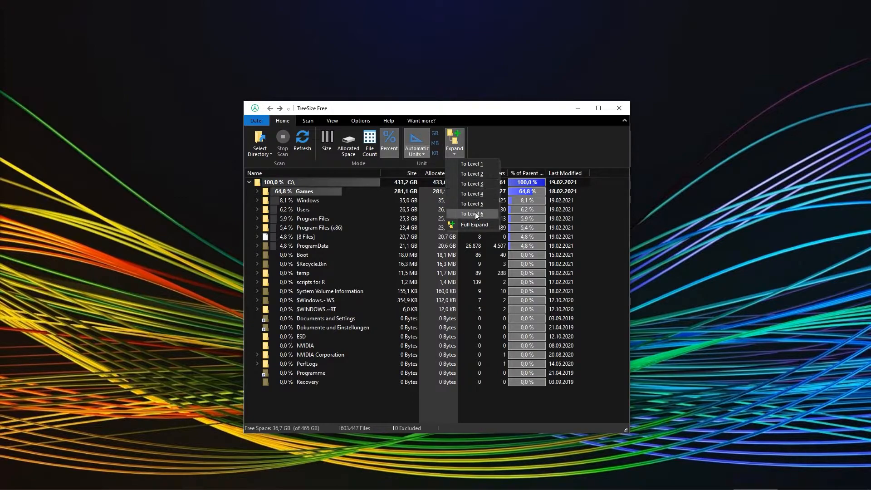
mouse_move(493, 219)
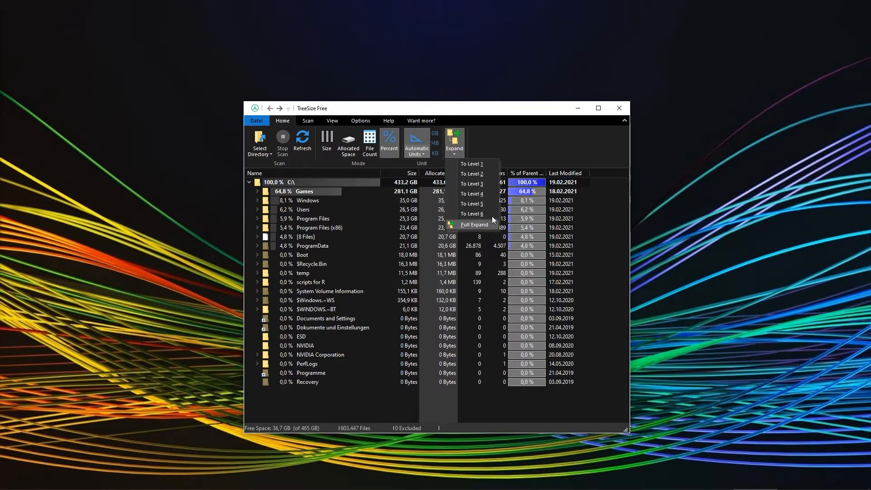
left_click(474, 224)
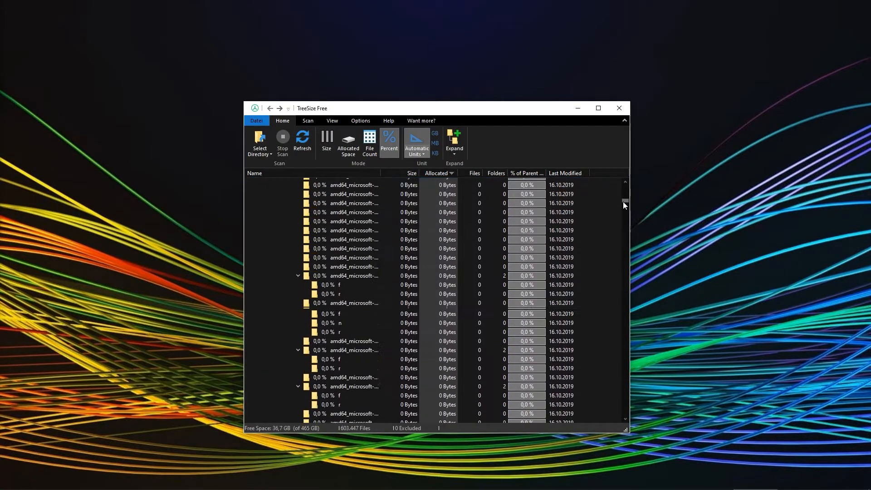
scroll("down", 3)
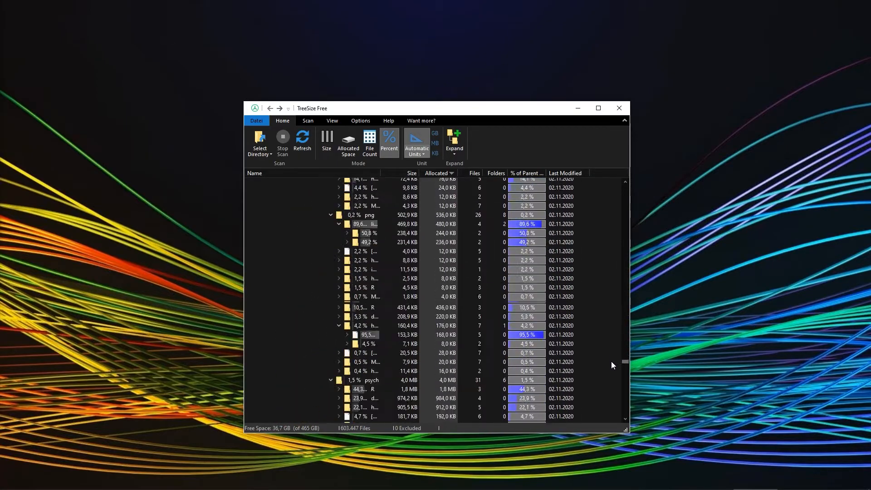
left_click(308, 121)
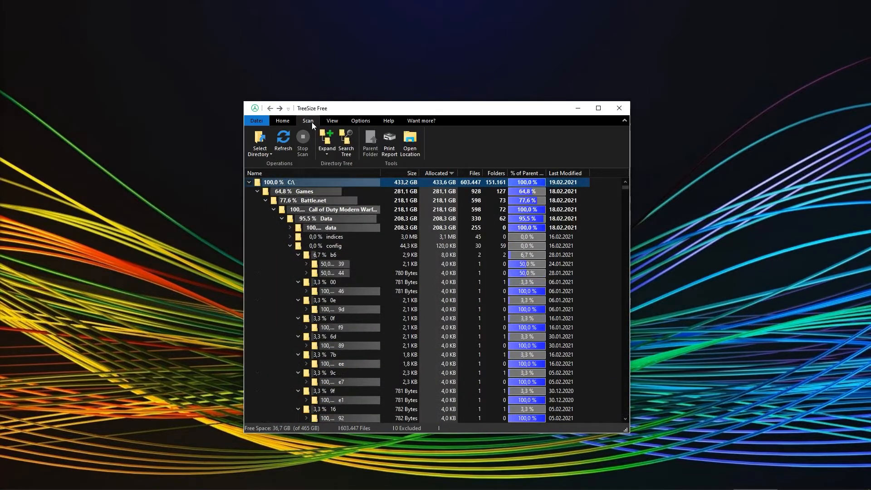
Bring up the Print Report dialog for the expanded tree and cancel it without printing.
left_click(390, 141)
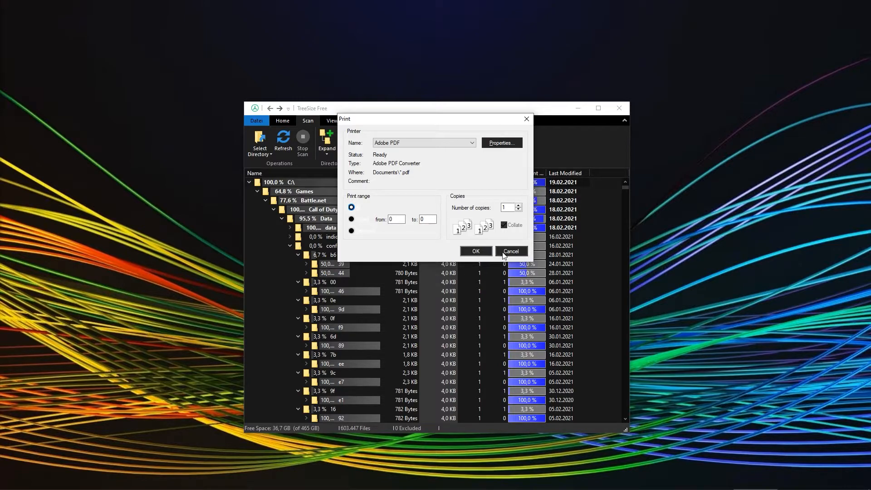
left_click(510, 251)
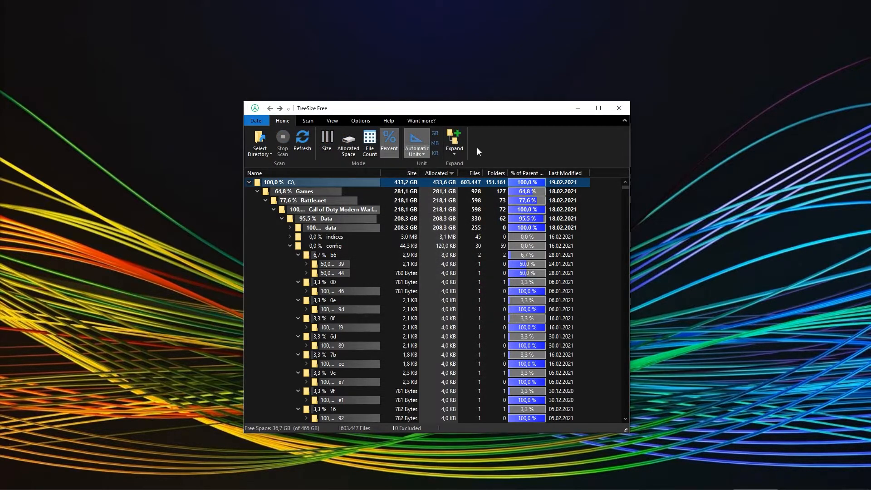
left_click(332, 120)
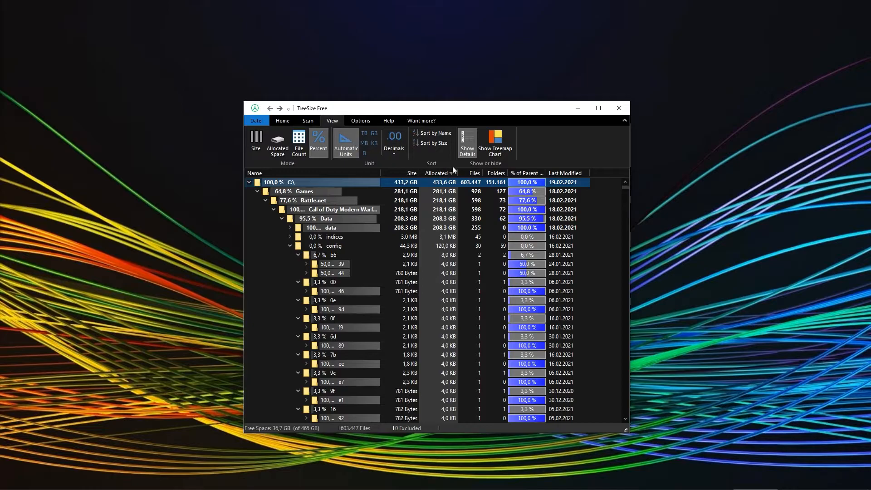
Show the treemap chart in a maximized window, trying the bottom layout then keeping it beside the tree.
left_click(494, 143)
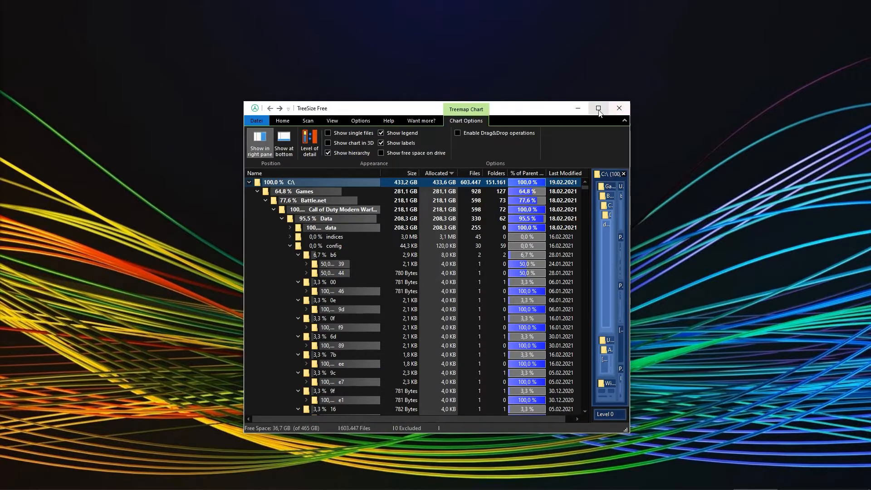
left_click(598, 108)
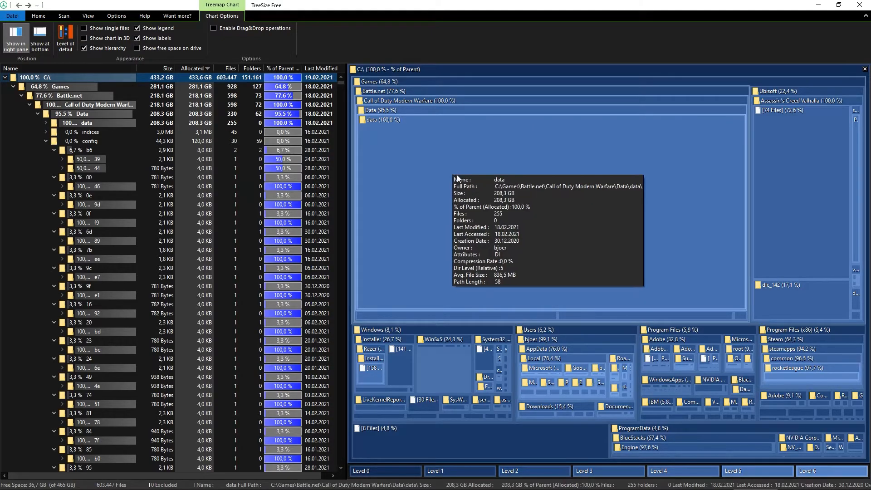
left_click(39, 37)
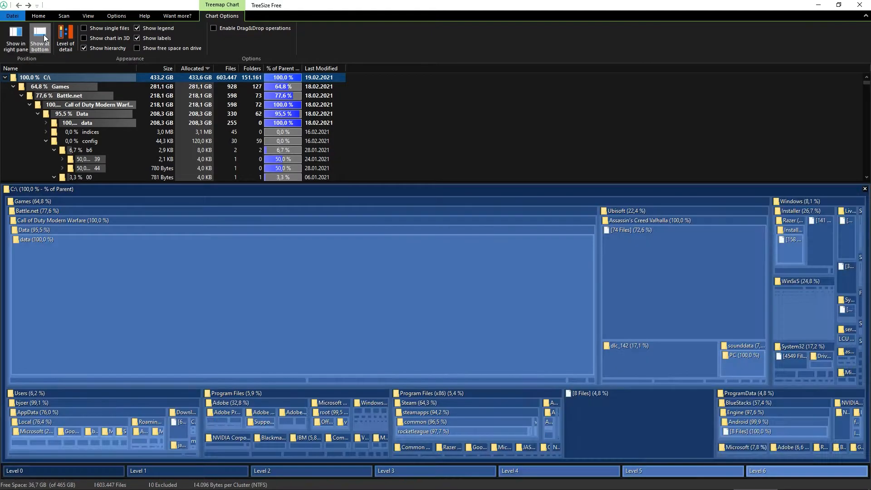
left_click(15, 39)
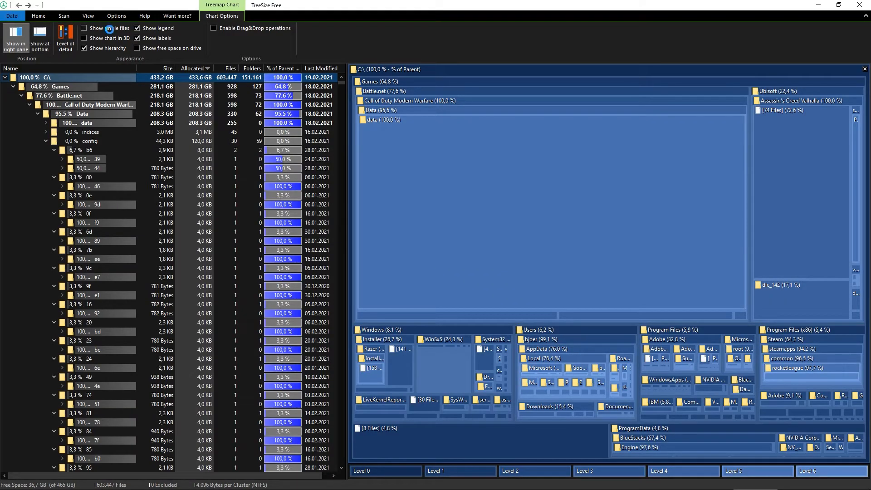
Include the drive's free space as a treemap block and remove the coloured shading.
left_click(84, 28)
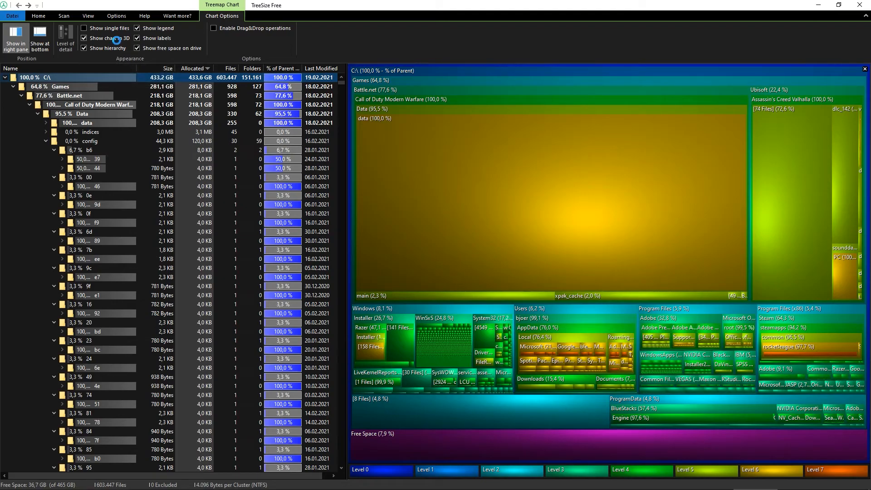
left_click(83, 38)
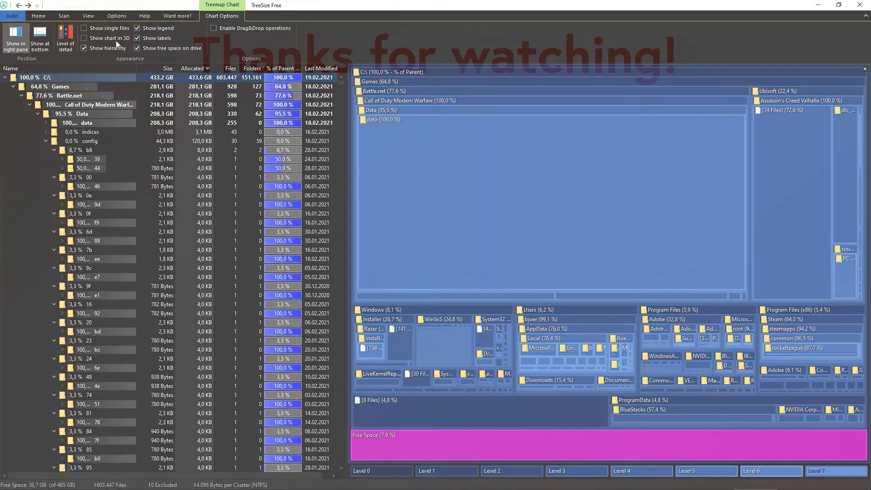